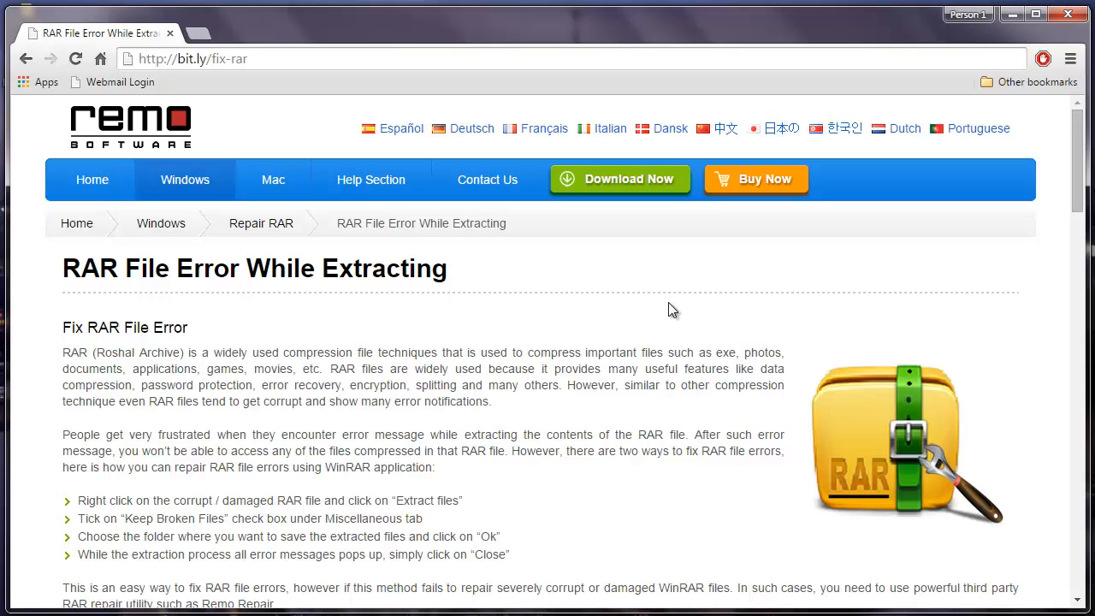
# Step: Select Wallpaper.rar from the desktop's New folder as the archive to repair
pyautogui.click(191, 58)
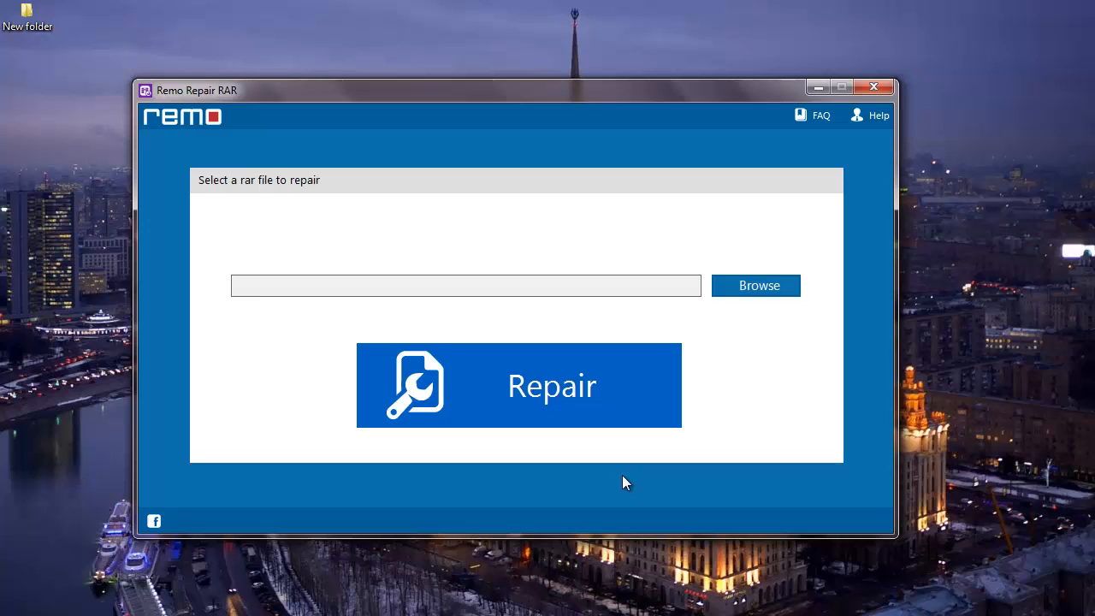
pyautogui.moveTo(756, 289)
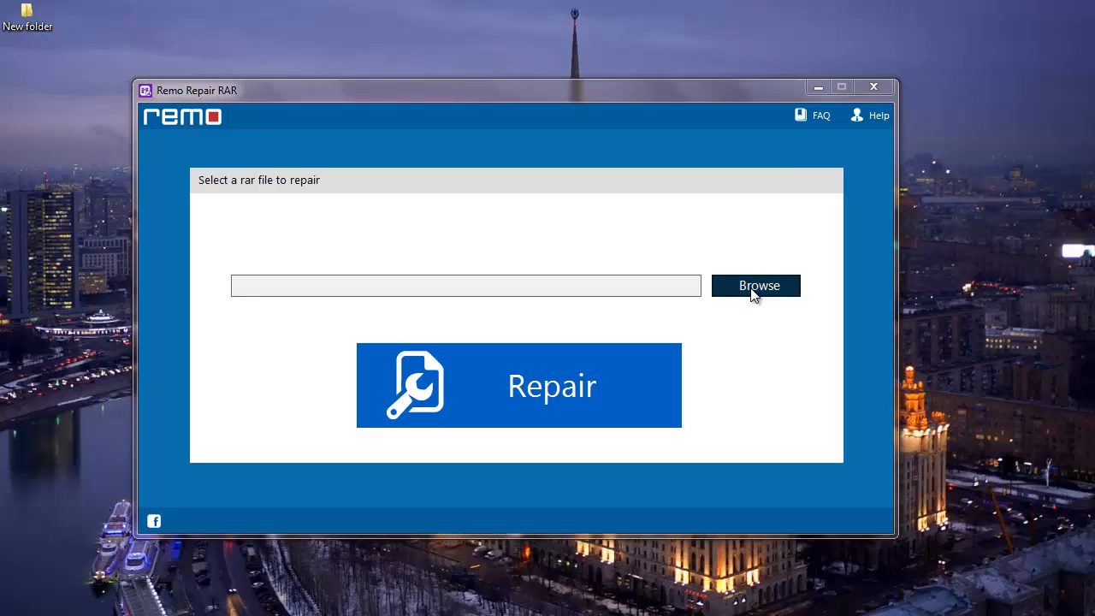
pyautogui.click(756, 284)
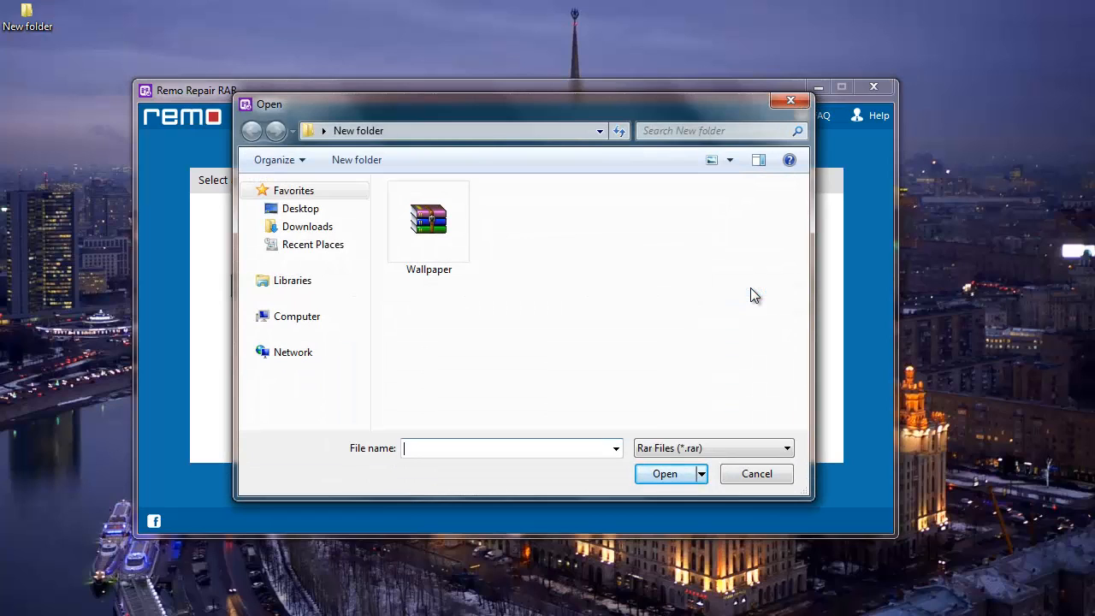
pyautogui.click(428, 219)
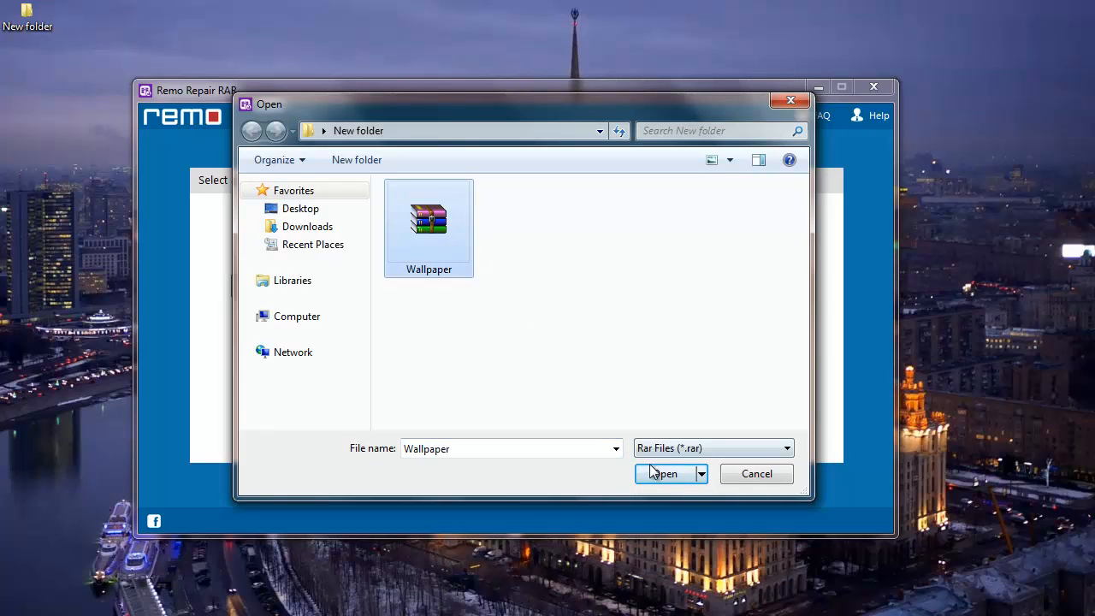
pyautogui.click(664, 472)
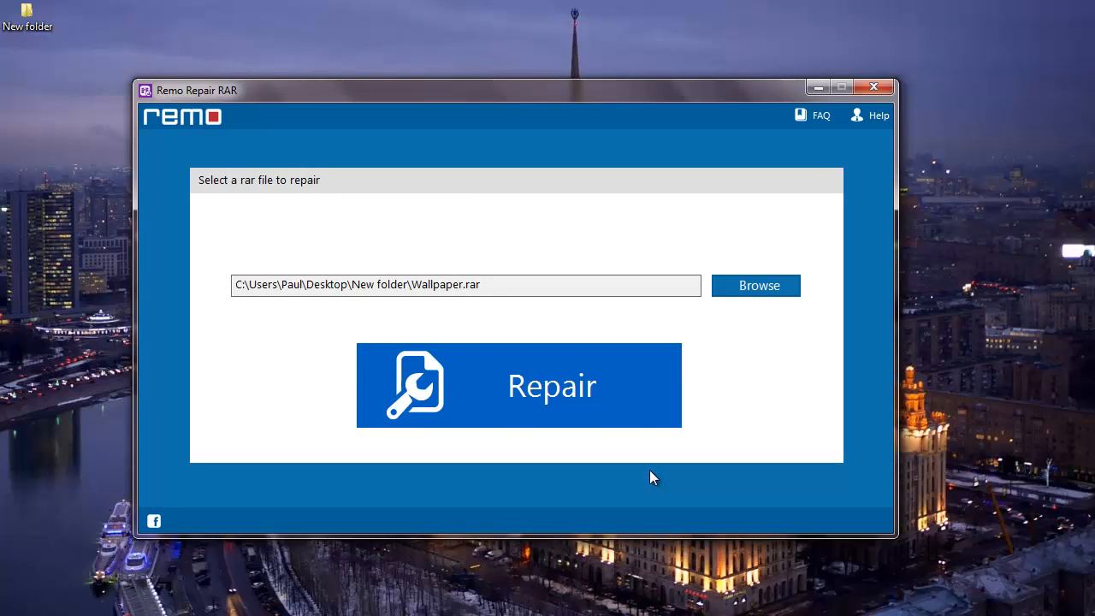
pyautogui.moveTo(648, 426)
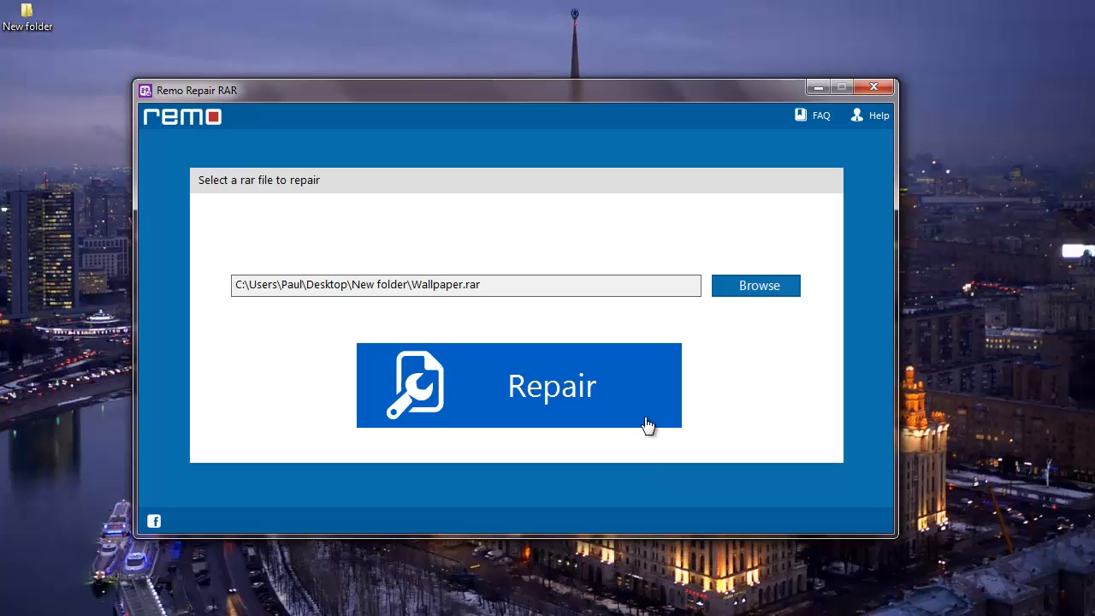
pyautogui.moveTo(527, 400)
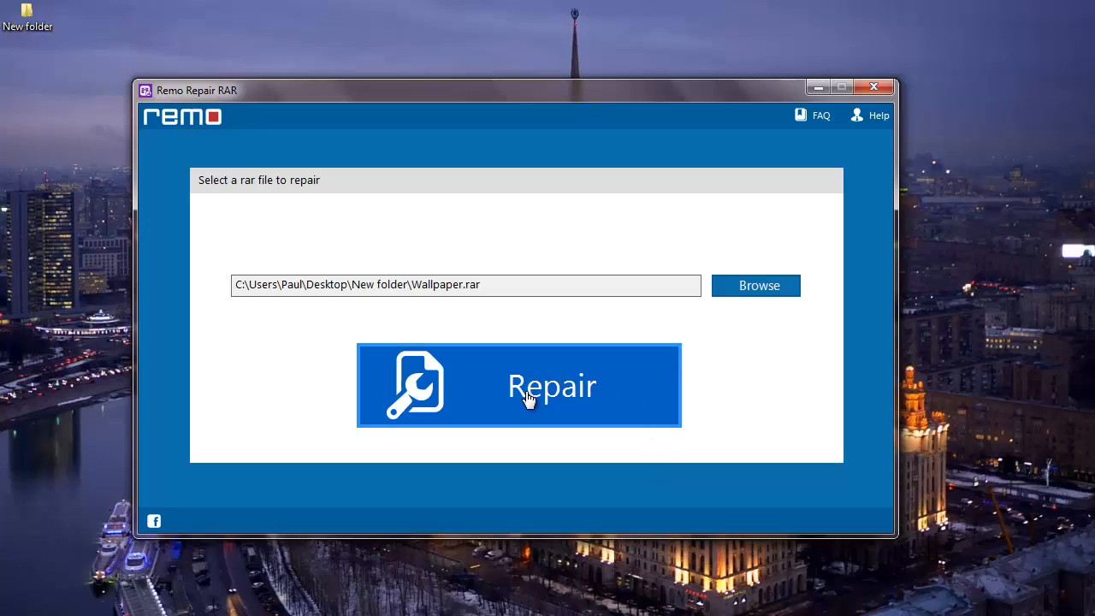
# Step: Repair Wallpaper.rar and browse into the recovered #Lost Files folder of images
pyautogui.click(517, 383)
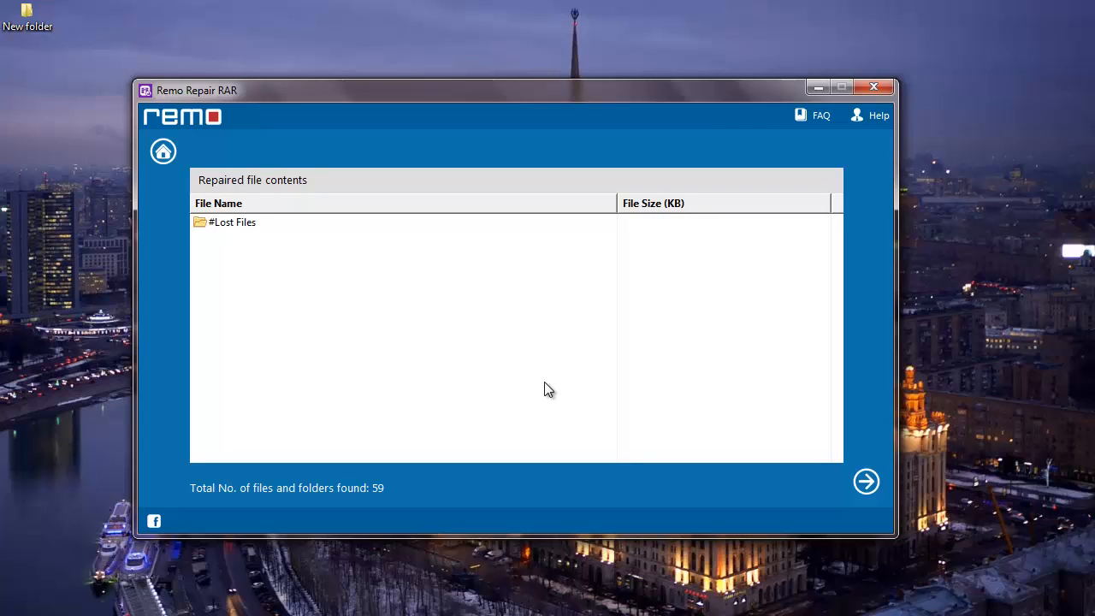
pyautogui.click(232, 223)
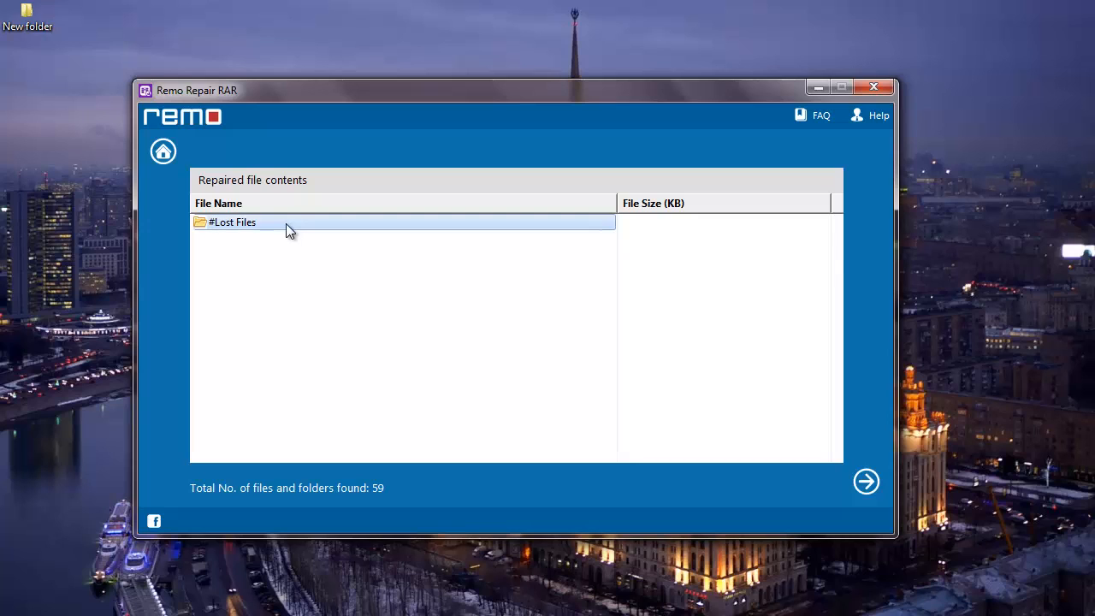
pyautogui.doubleClick(233, 223)
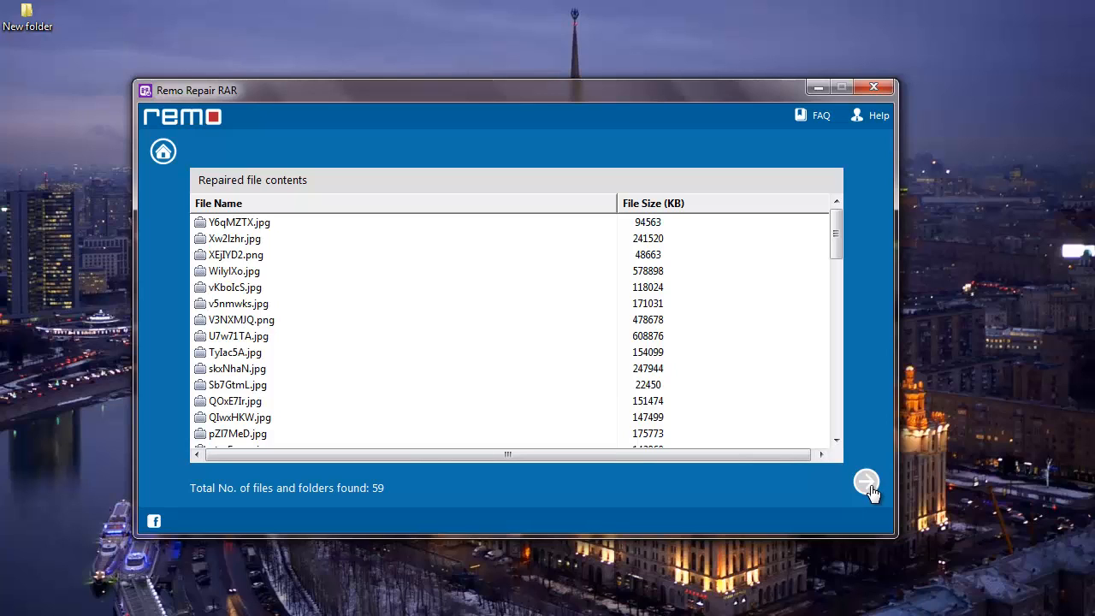
# Step: Choose Desktop > New folder as the save destination for the repaired archive
pyautogui.click(866, 482)
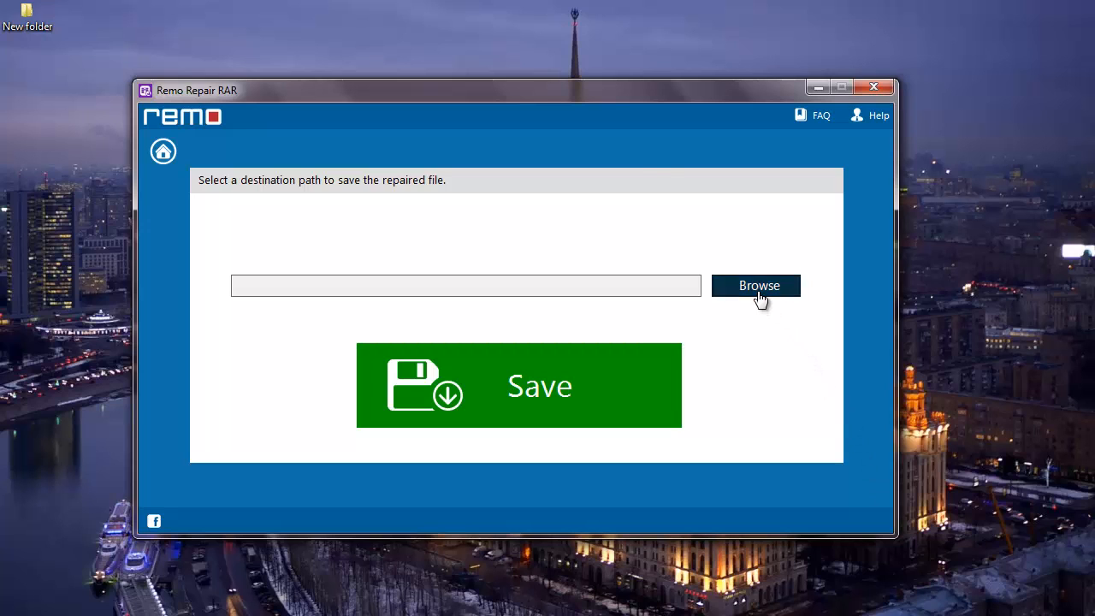
pyautogui.click(756, 284)
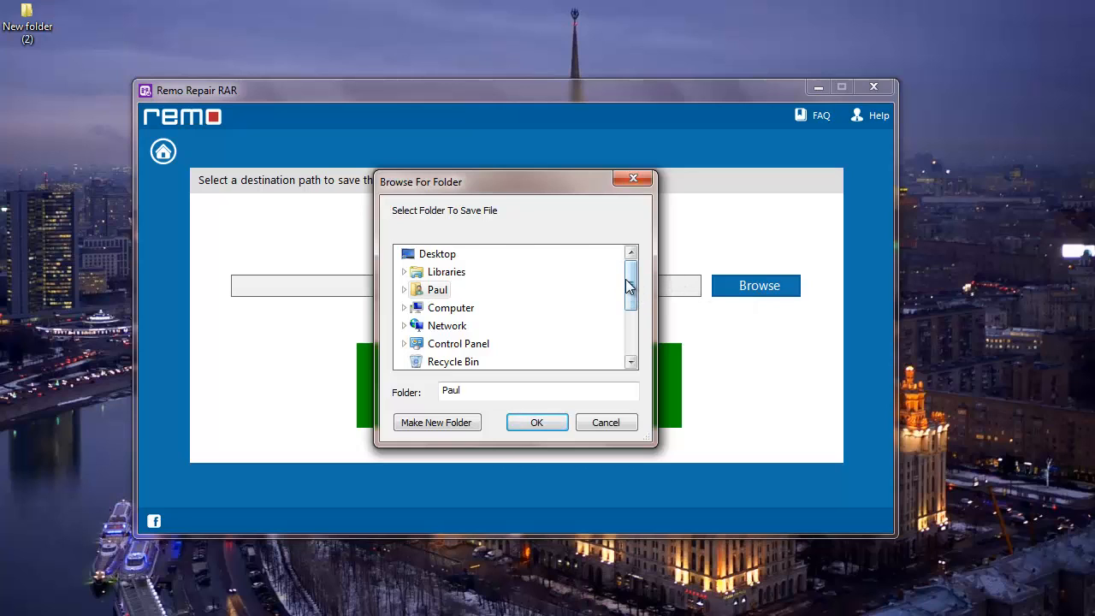
pyautogui.scroll(-3)
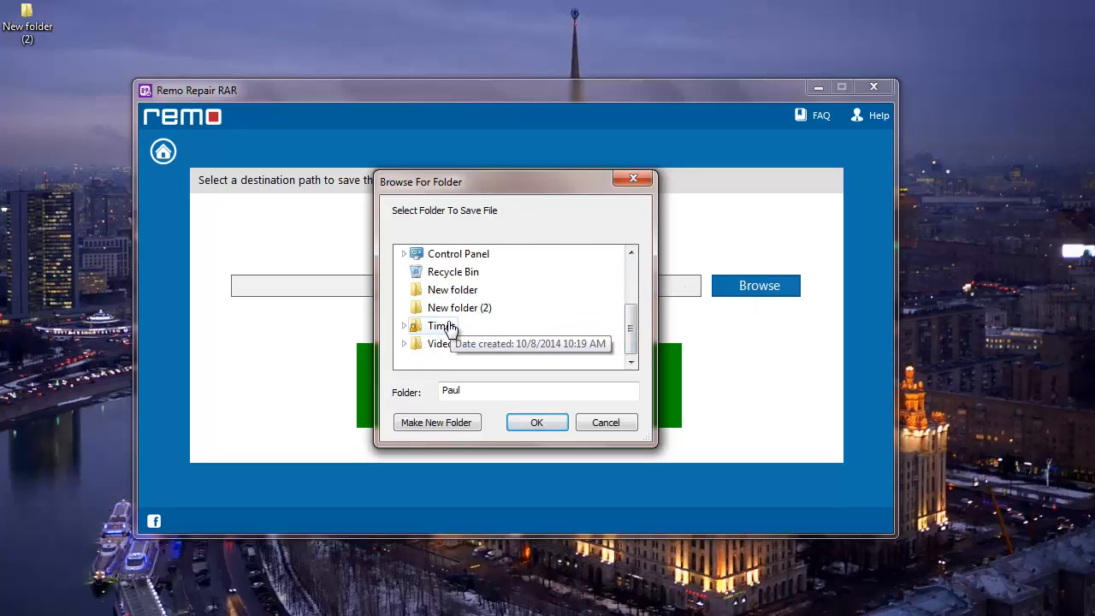
pyautogui.click(453, 289)
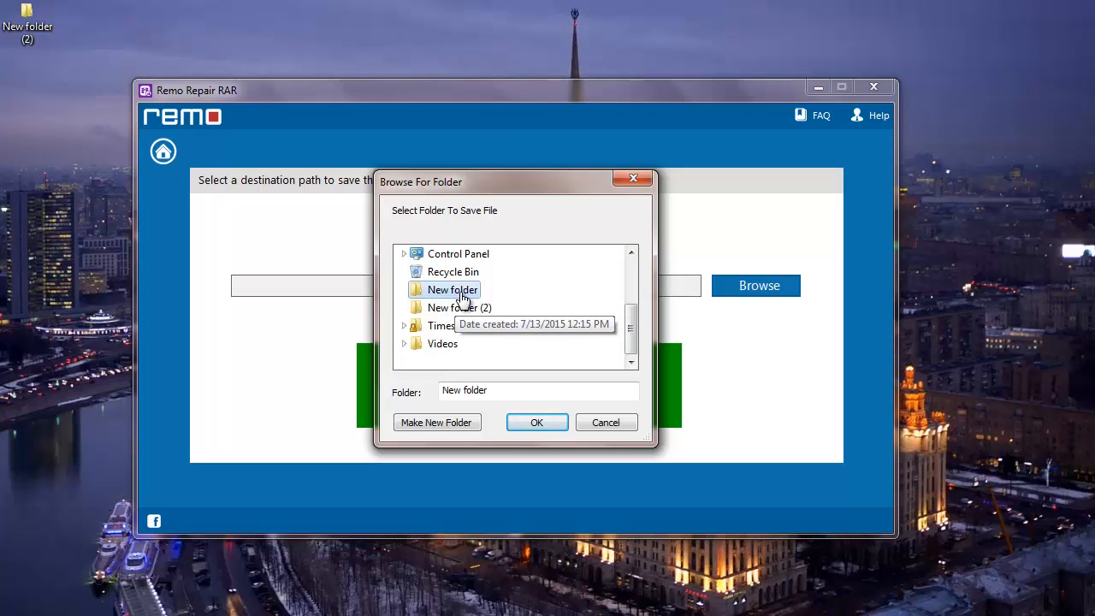
pyautogui.click(537, 421)
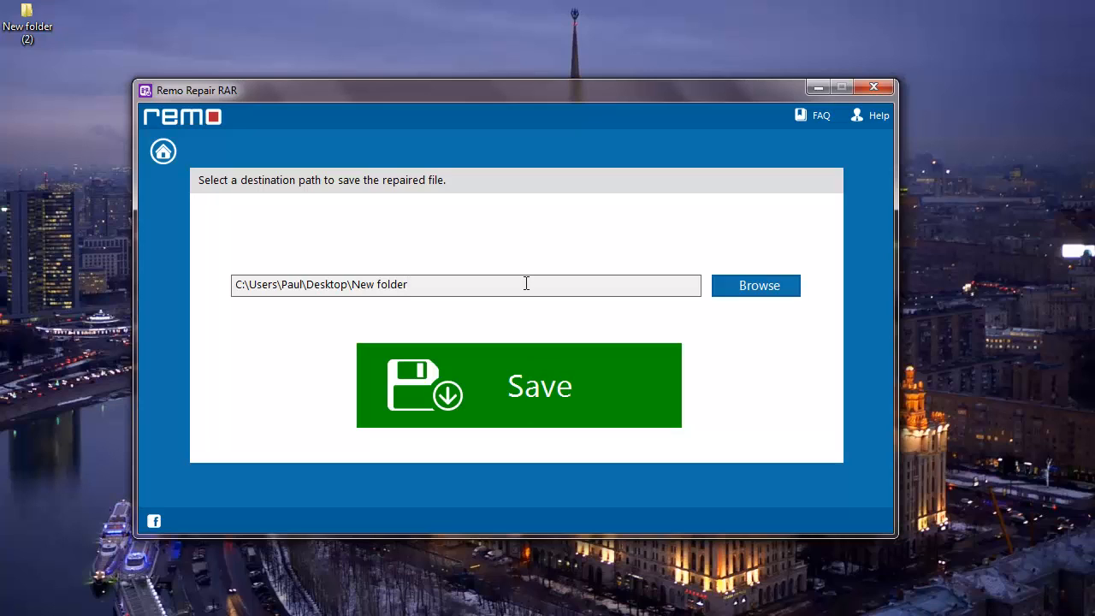
pyautogui.moveTo(548, 415)
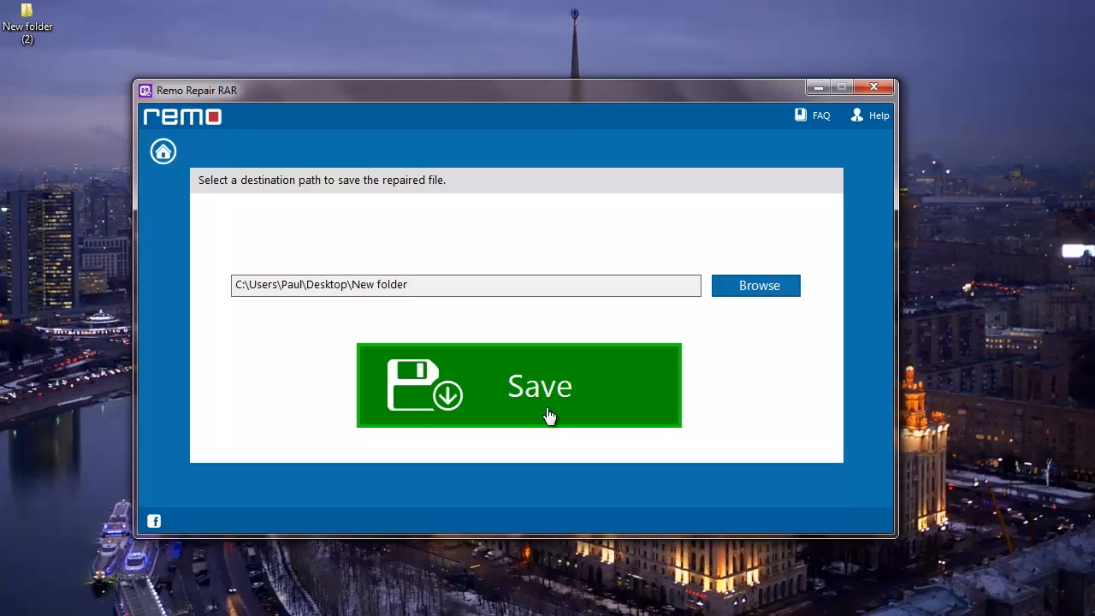
# Step: Save the repaired archive to New folder and open Repaired_ Wallpaper in WinRAR
pyautogui.click(518, 385)
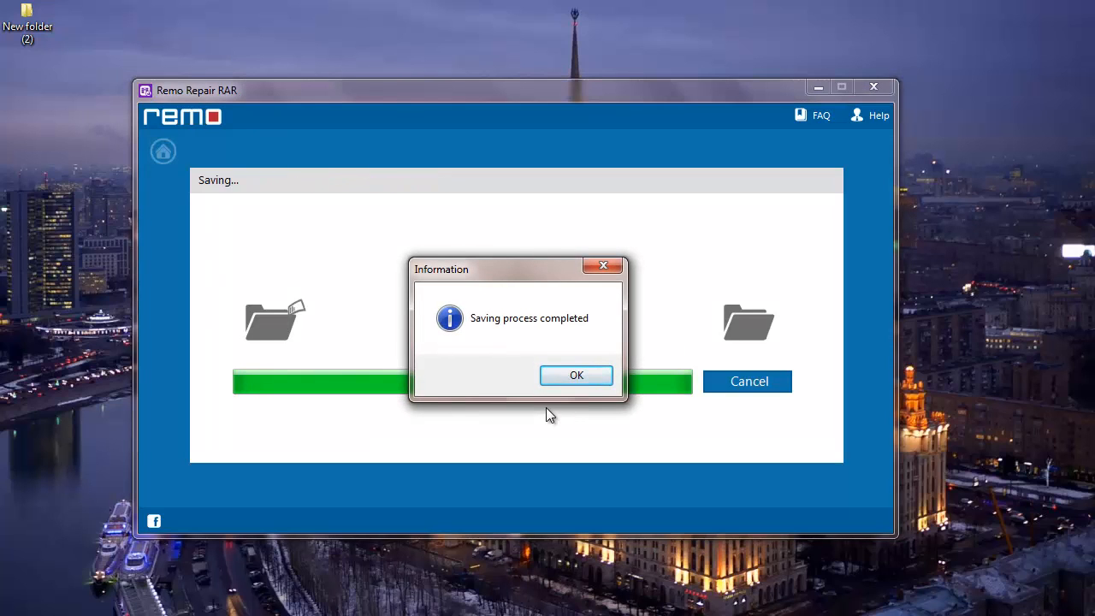
pyautogui.click(575, 374)
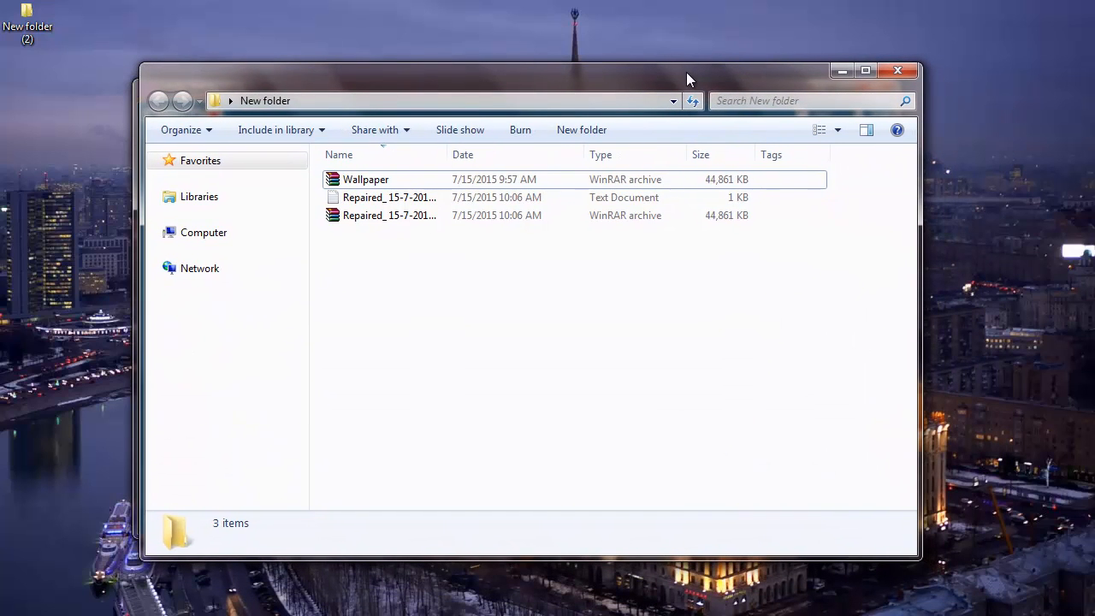
pyautogui.click(390, 216)
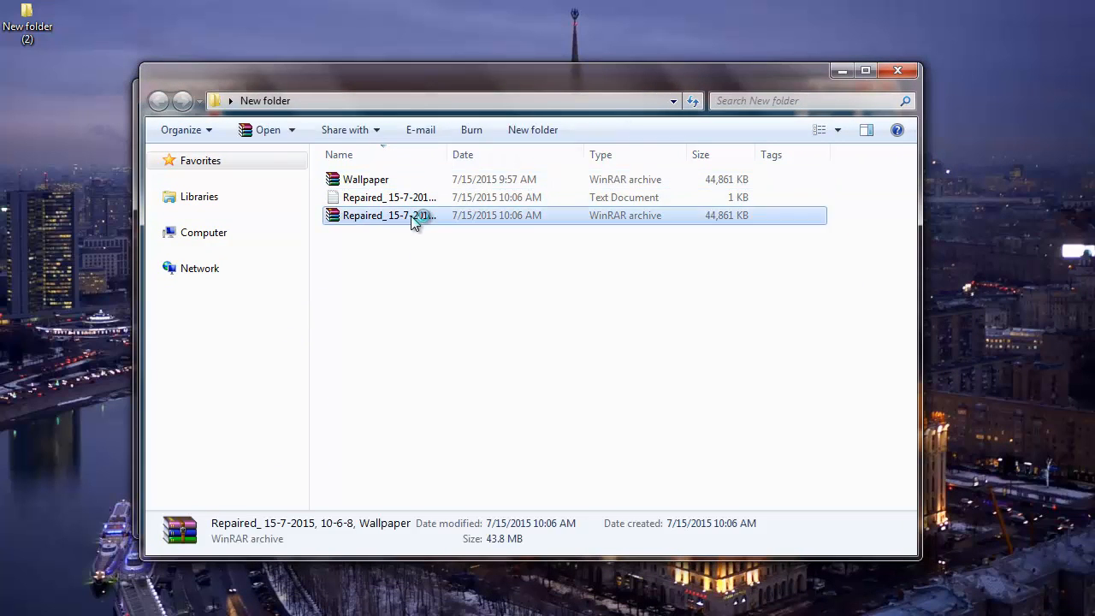
pyautogui.doubleClick(389, 215)
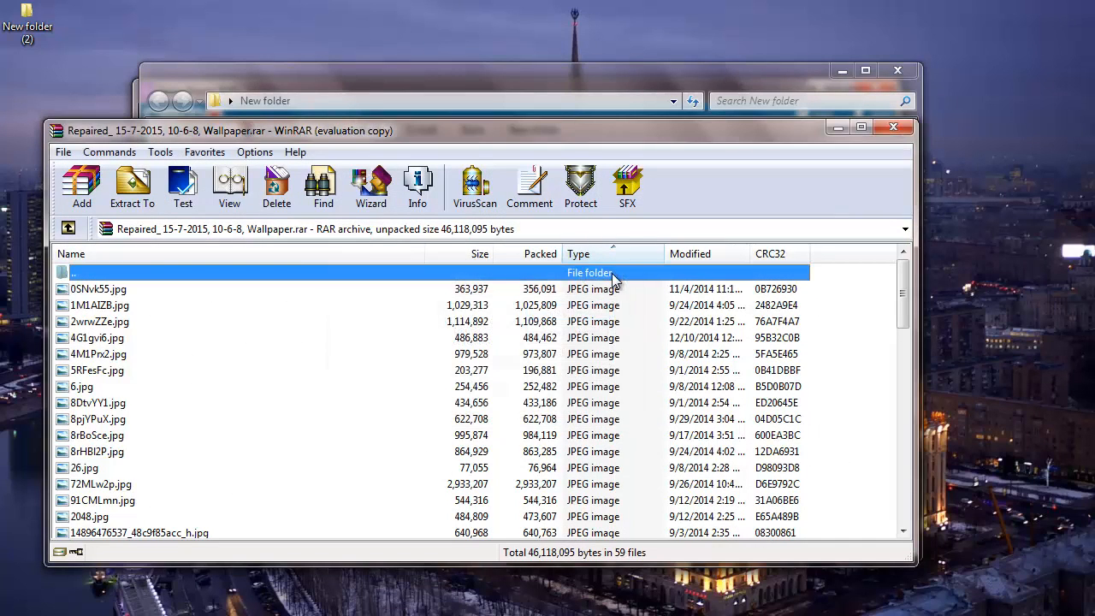
pyautogui.click(99, 322)
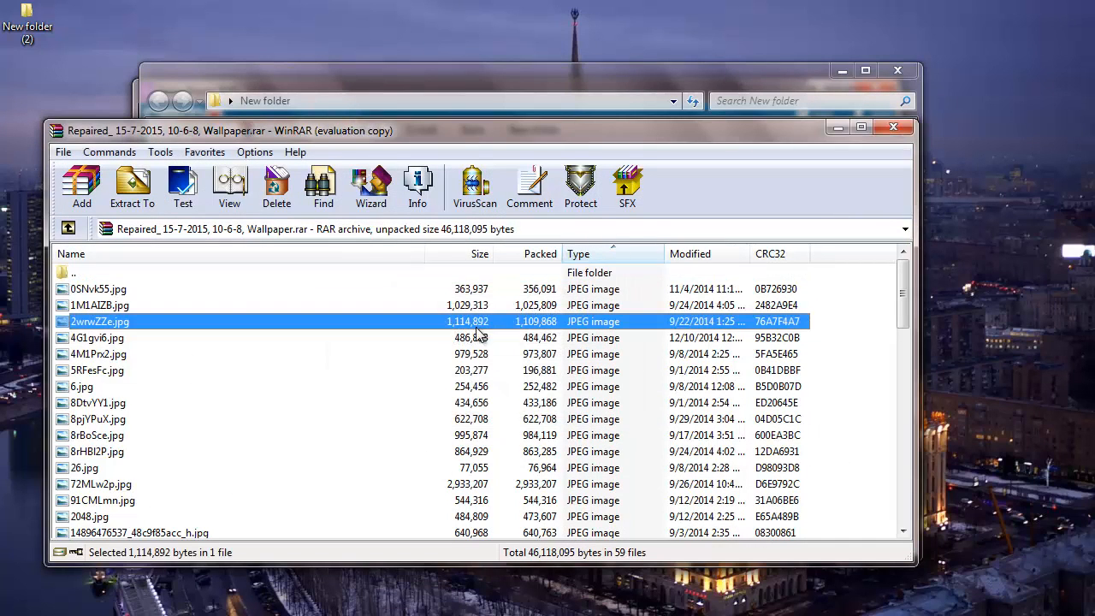
pyautogui.click(96, 337)
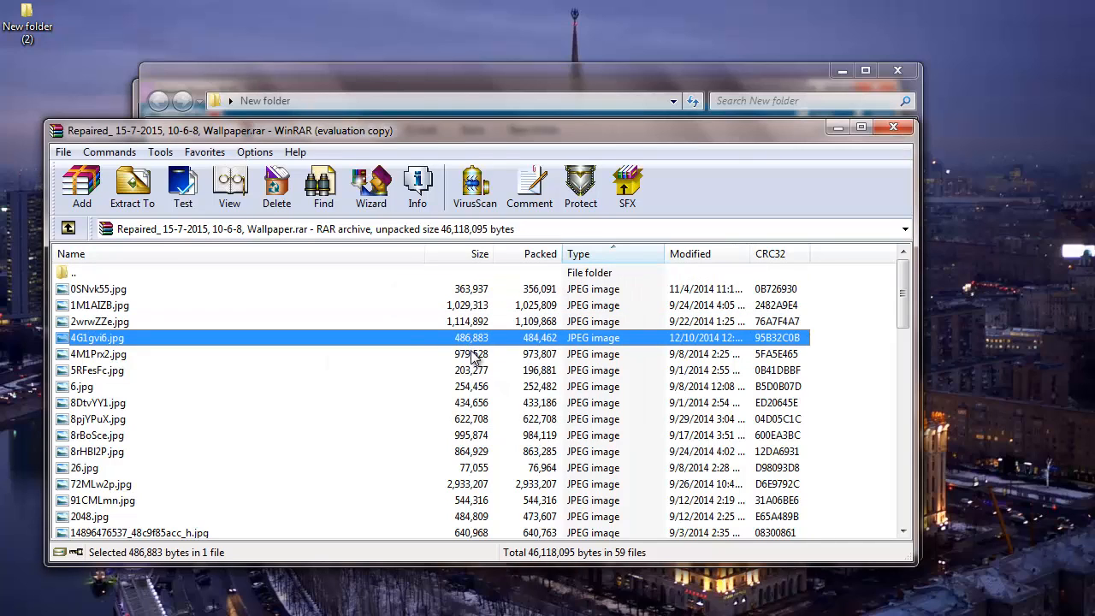